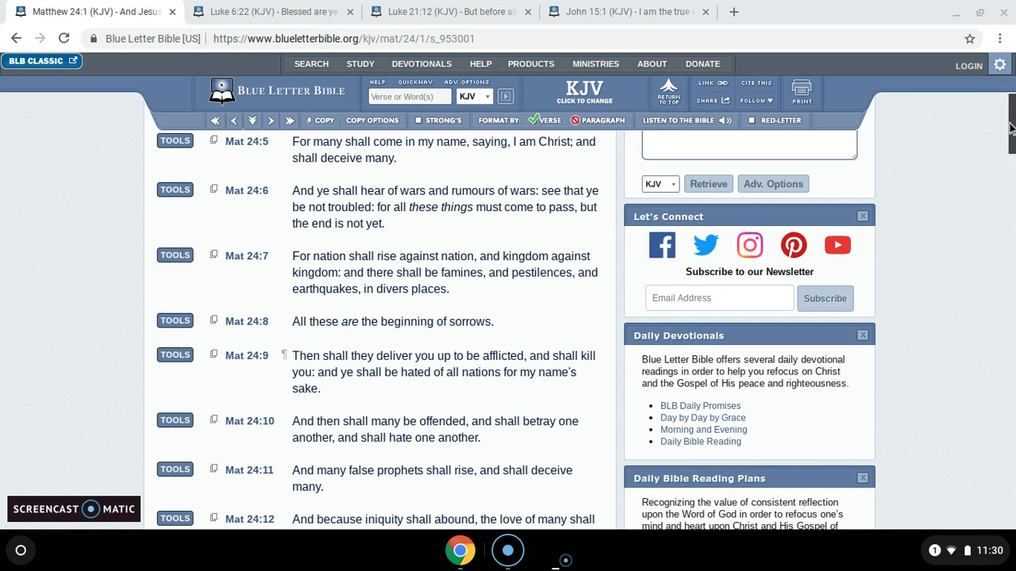
- Scroll through Luke 6:22, then bring up the John 15:1 (KJV) tab showing verses 17–24
scroll("down", 3)
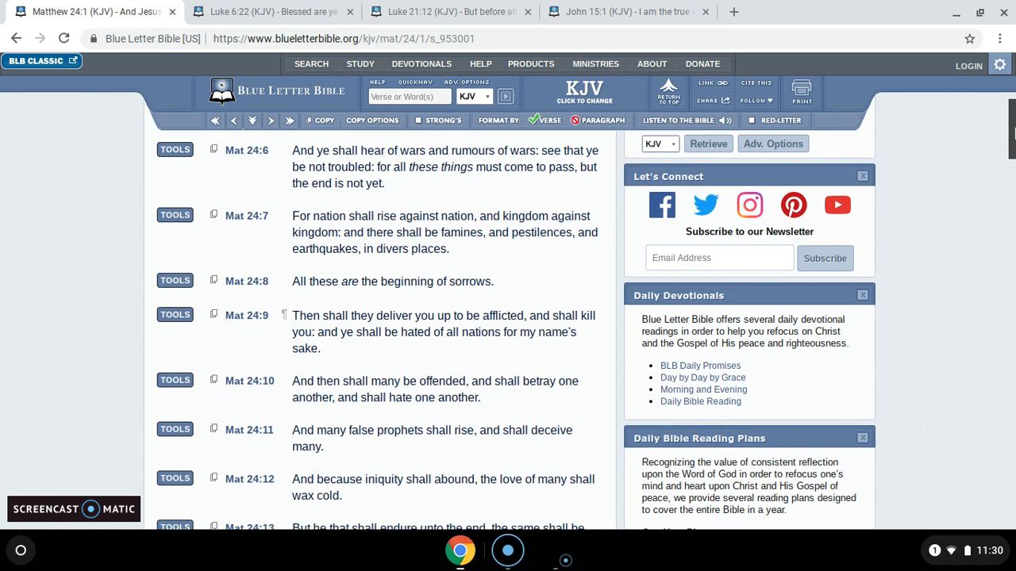
scroll("down", 3)
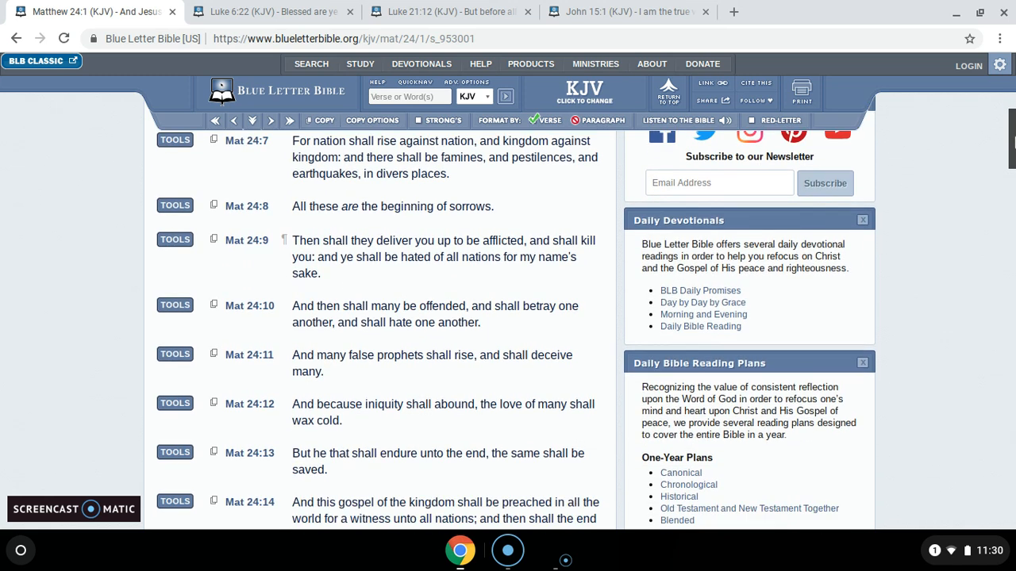
scroll("down", 3)
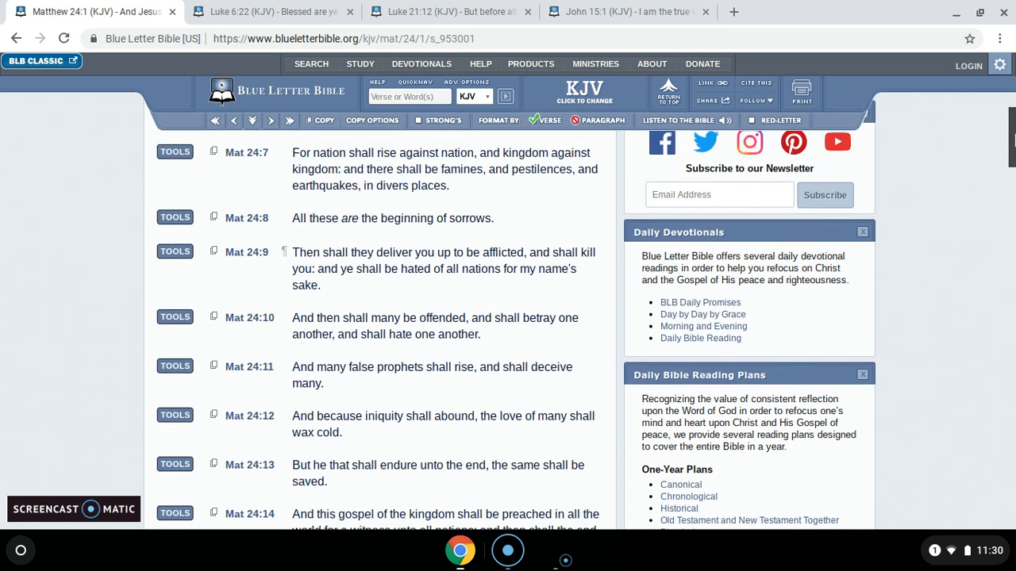
scroll("down", 3)
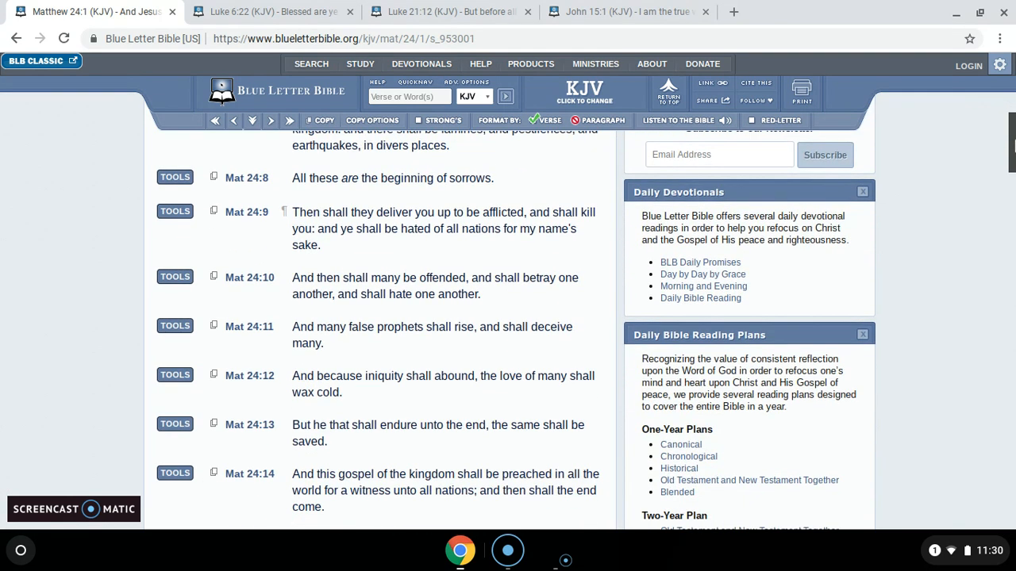
scroll("down", 3)
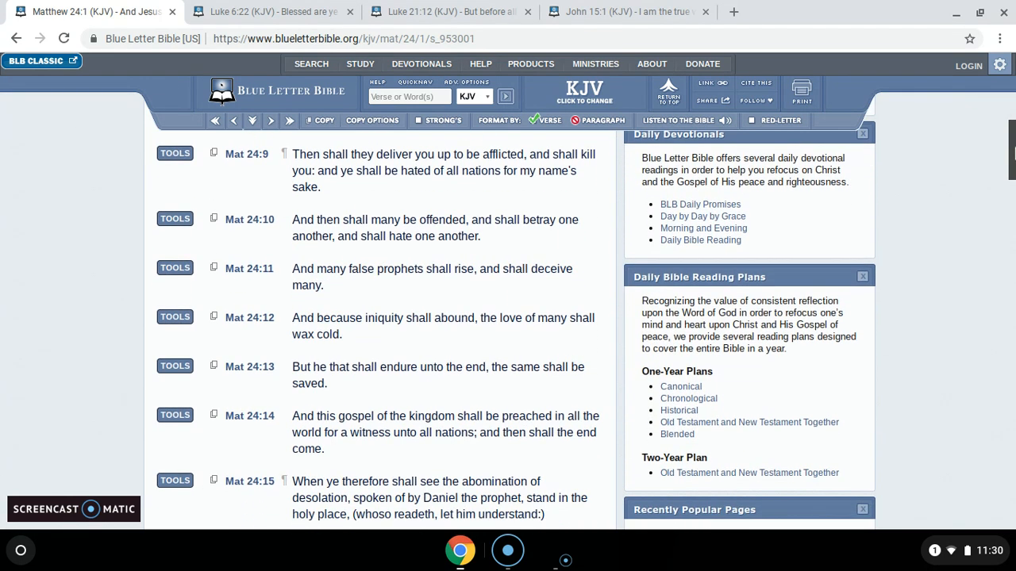
scroll("up", 3)
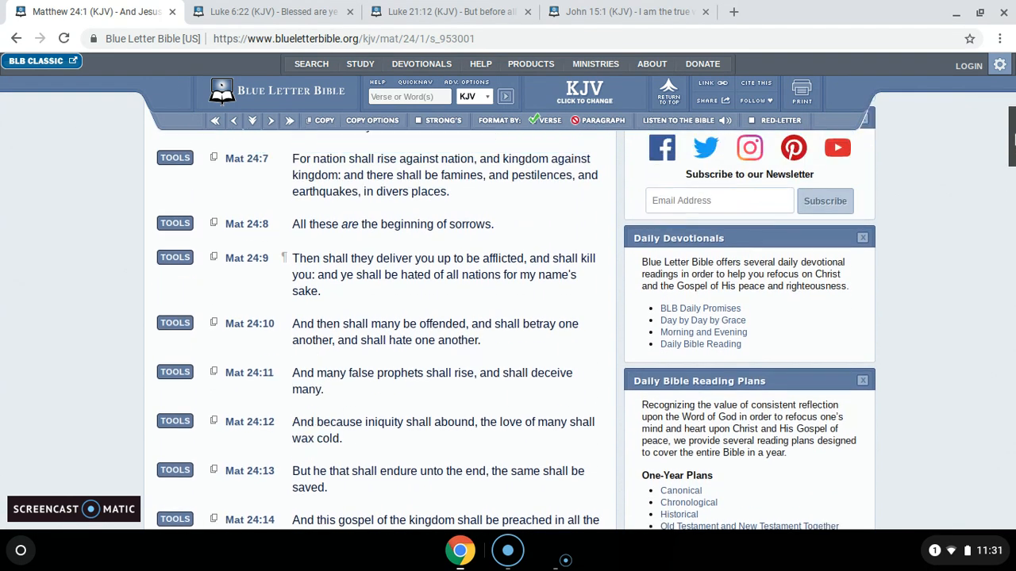
scroll("down", 3)
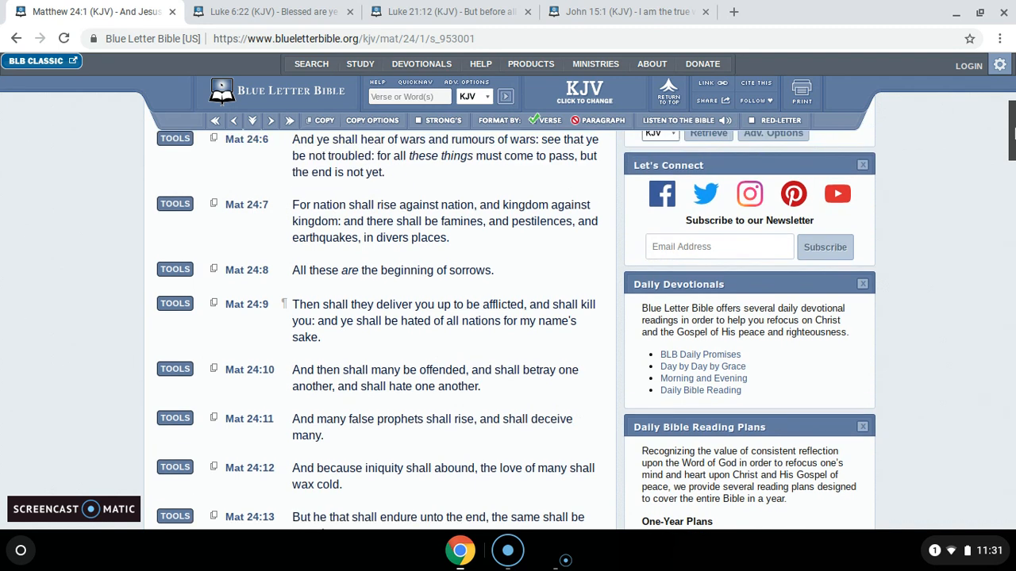
scroll("down", 3)
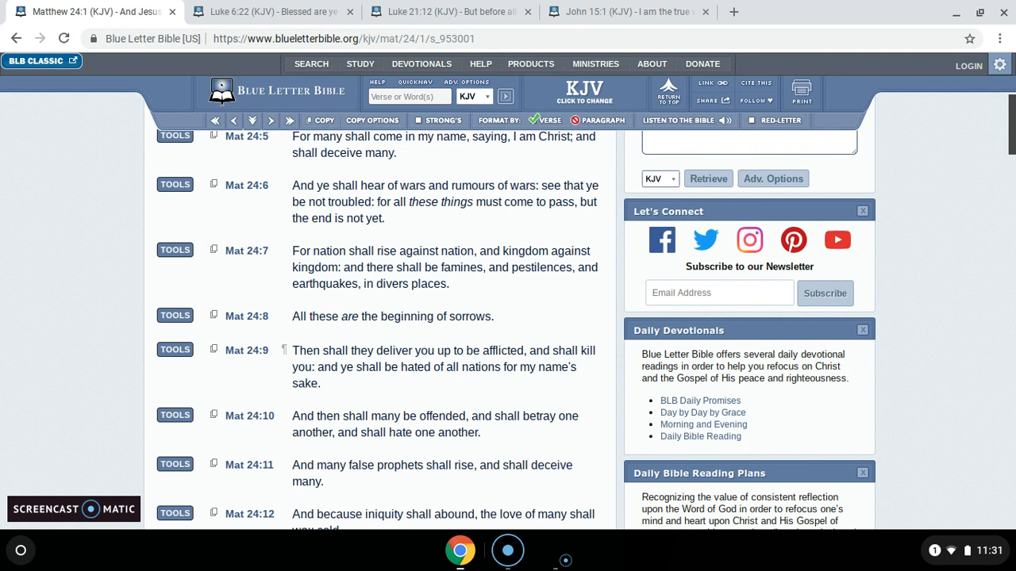
left_click(274, 11)
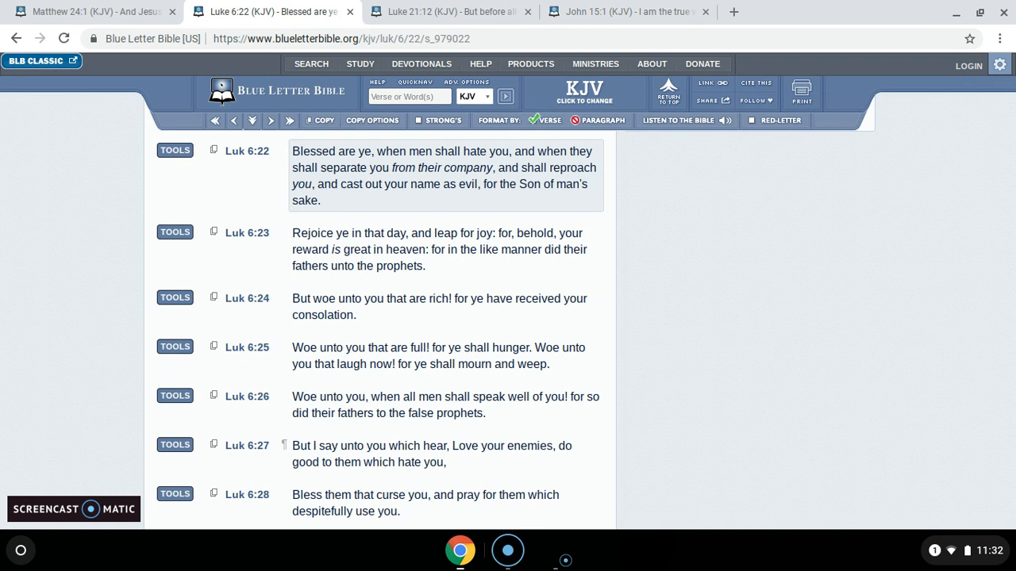
mouse_move(476, 148)
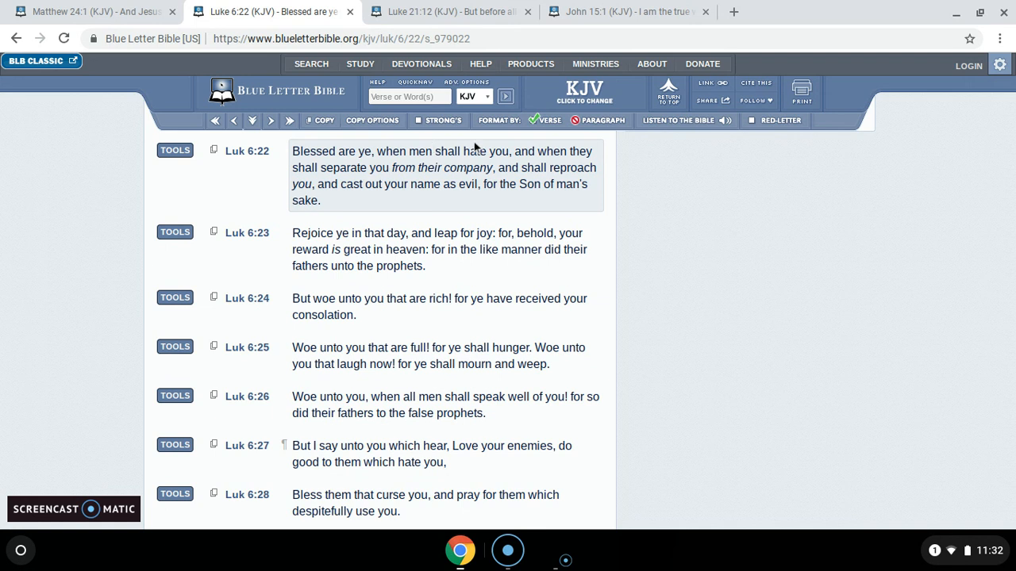
mouse_move(635, 12)
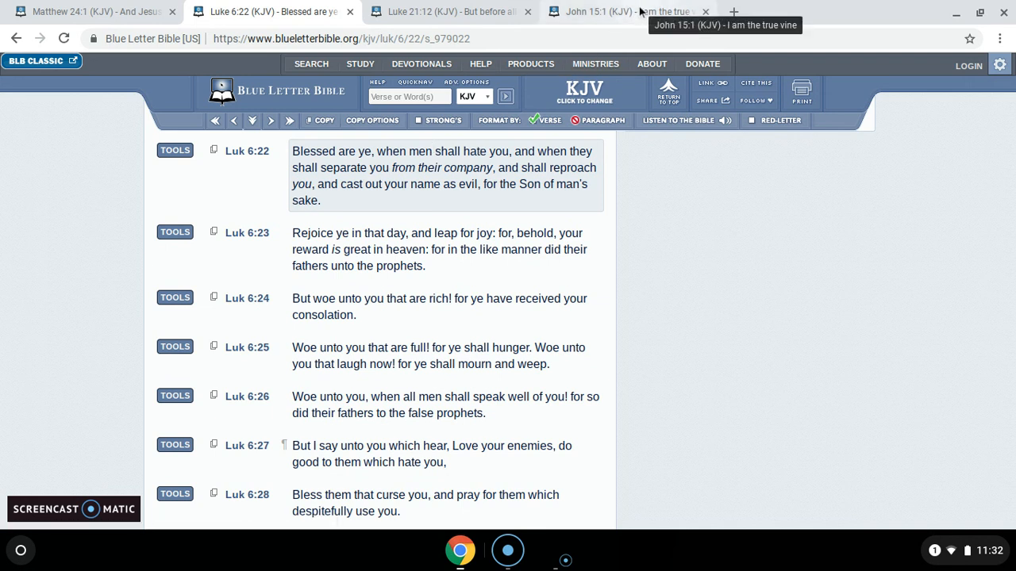
left_click(627, 11)
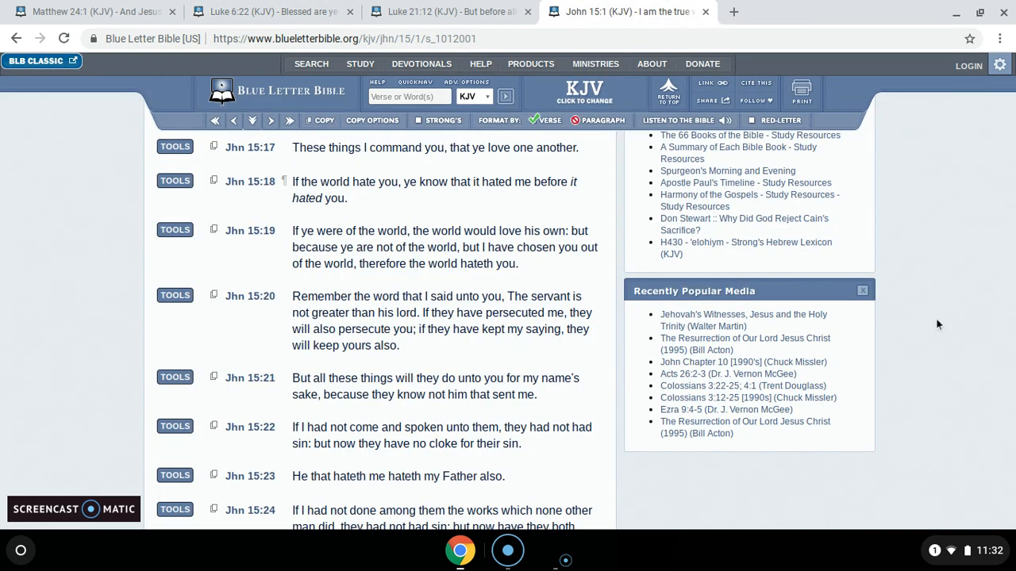
mouse_move(973, 335)
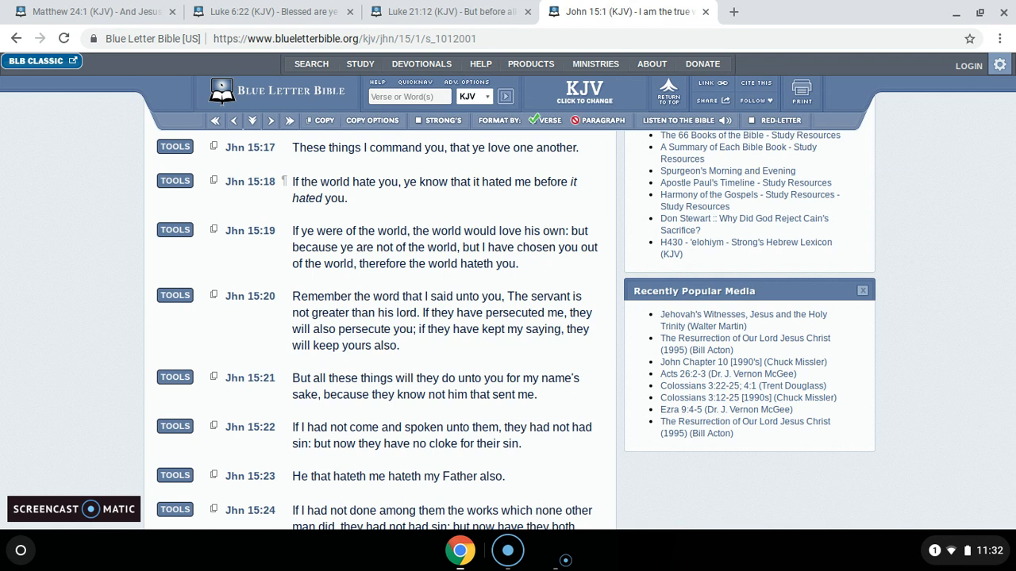
mouse_move(991, 336)
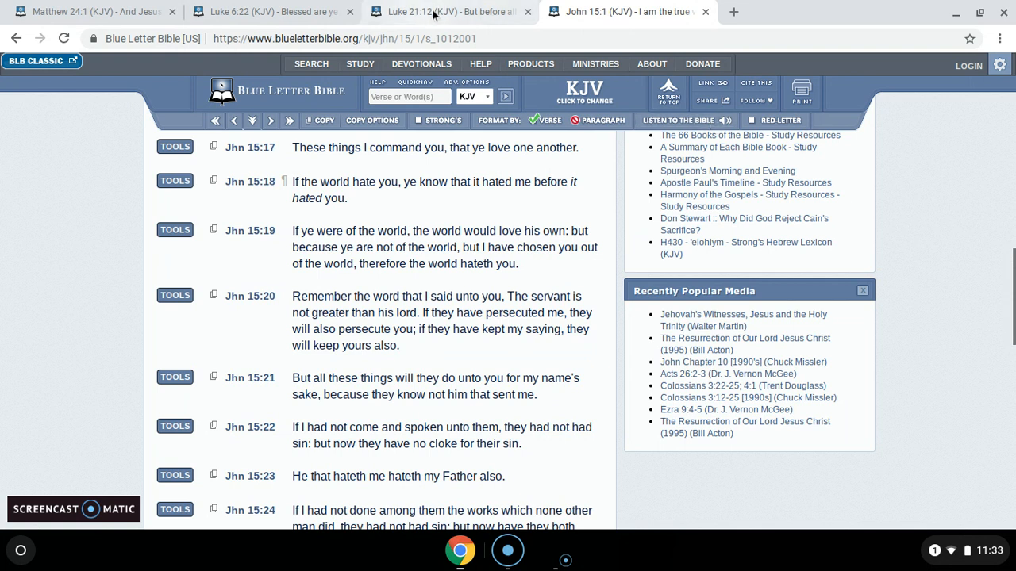
- Switch to the 'Luke 21:12 (KJV)' tab showing verses 21:12–21:19
left_click(450, 11)
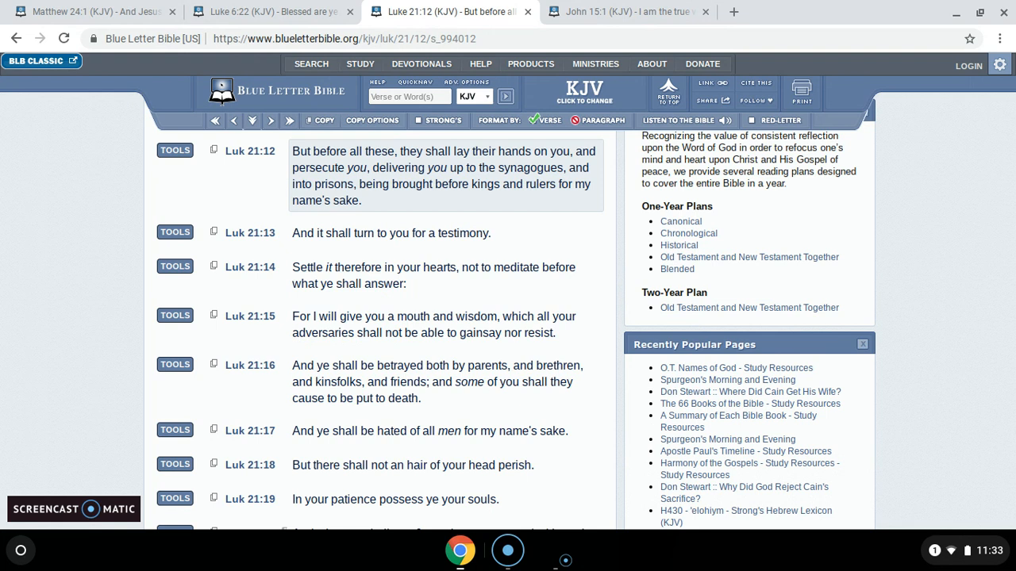
mouse_move(77, 235)
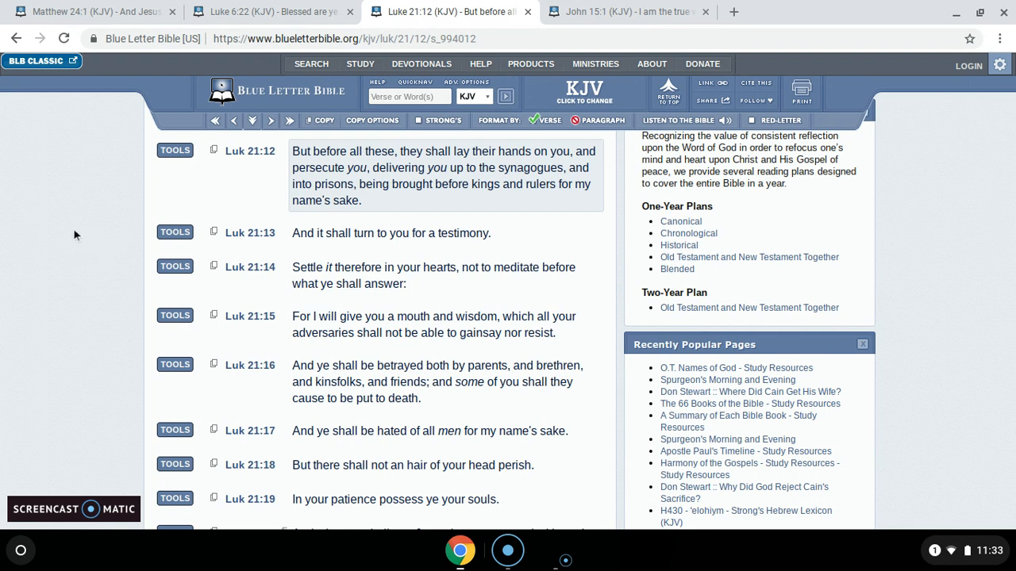
mouse_move(73, 260)
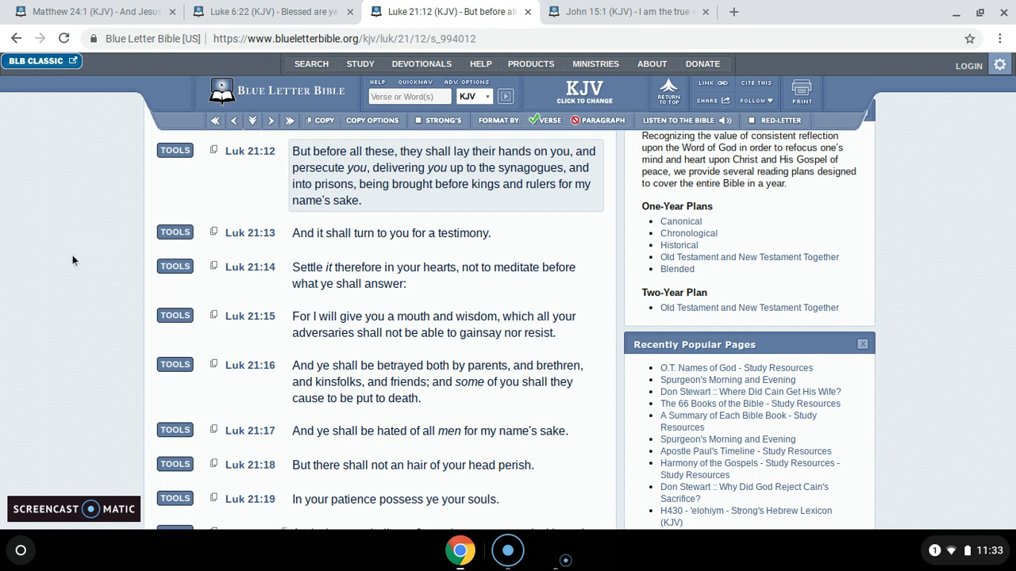